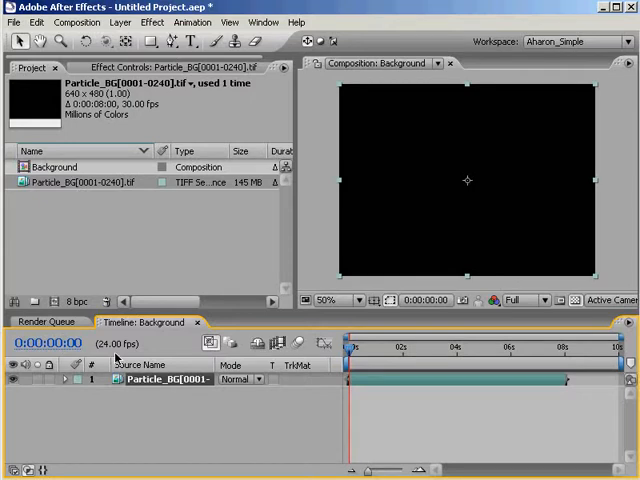
mouse_move(115, 360)
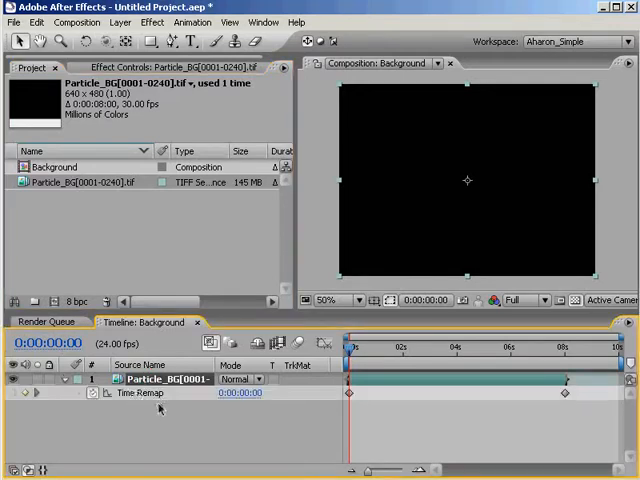
Turn off time remapping on the particle layer and bring up the Particle_BG footage item's options.
left_click(355, 345)
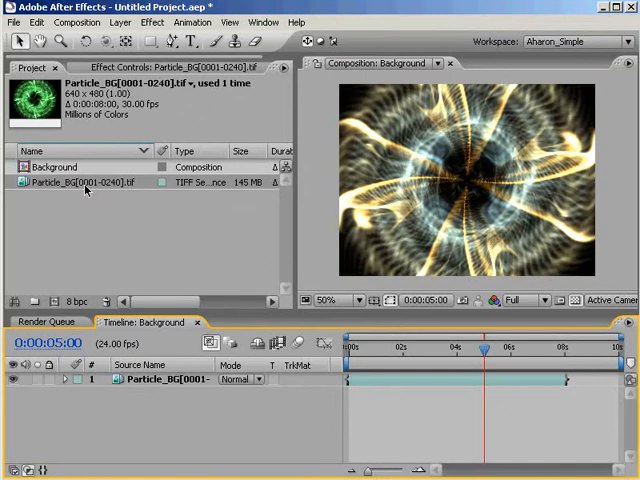
right_click(85, 182)
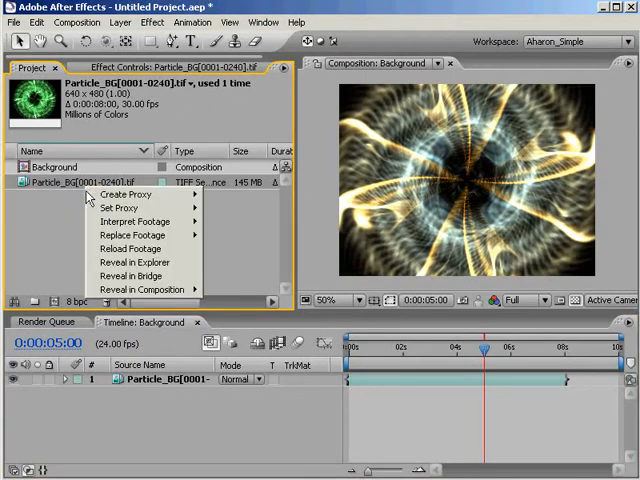
Set Interpret Footage to assume 24 fps for the Particle_BG sequence, making it 10 seconds long.
left_click(135, 221)
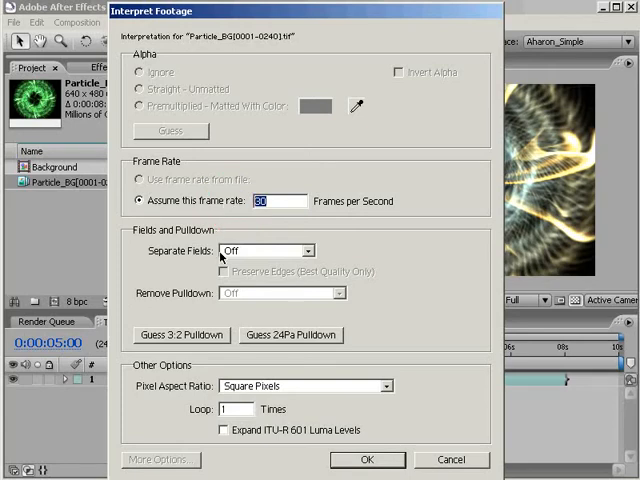
type("24")
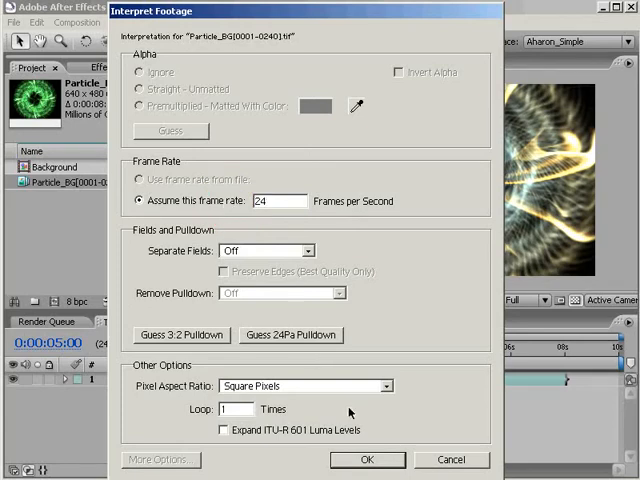
left_click(366, 459)
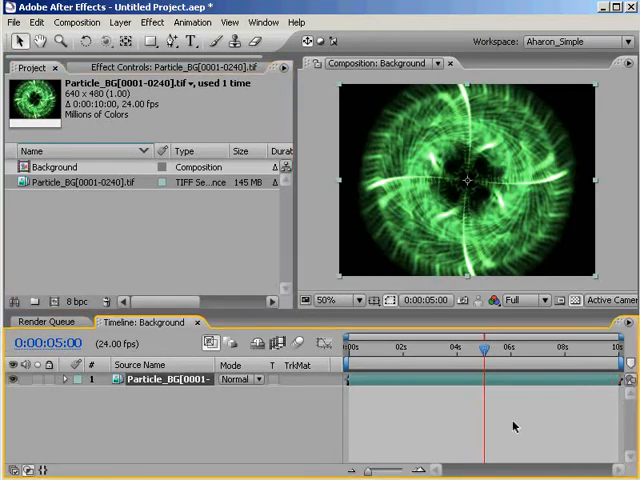
mouse_move(71, 242)
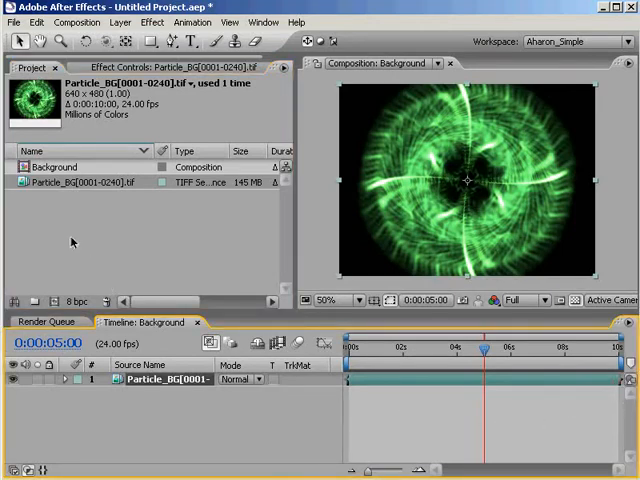
Change the Import preference for sequence footage from 30 to 24 frames per second.
left_click(37, 22)
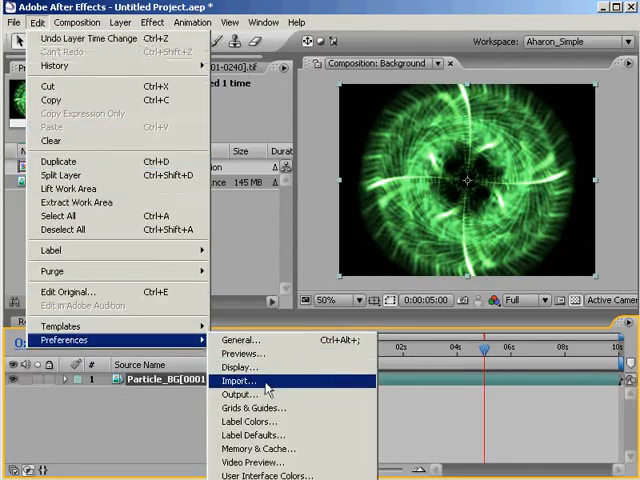
left_click(237, 380)
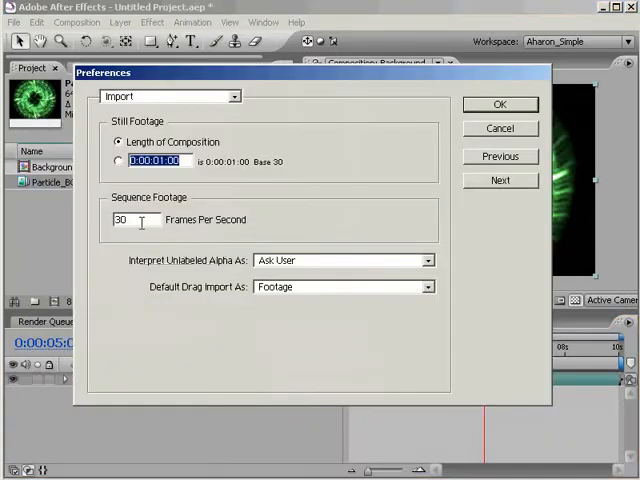
type("24")
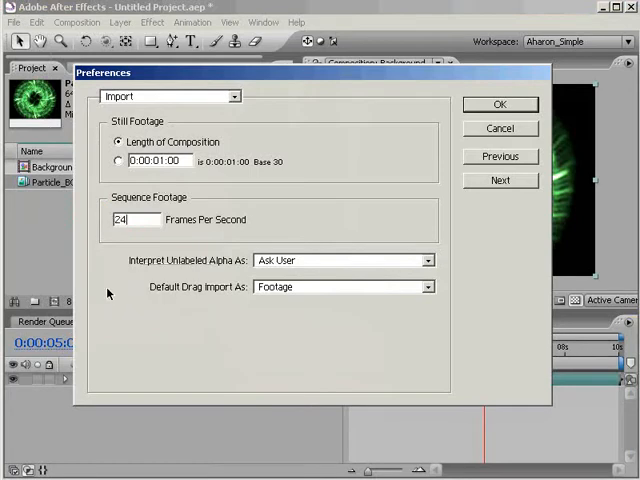